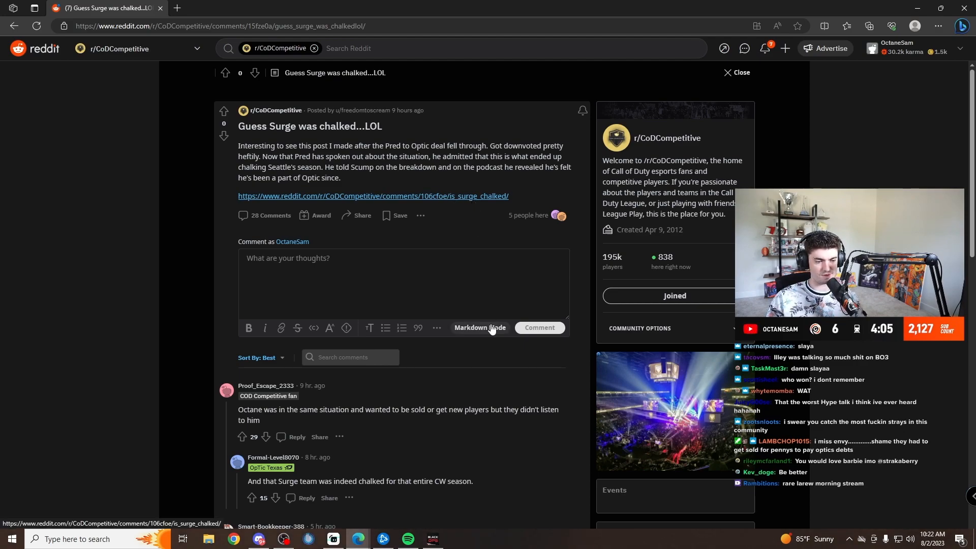
{"action": "scroll", "scroll_direction": "down", "scroll_amount": 3}
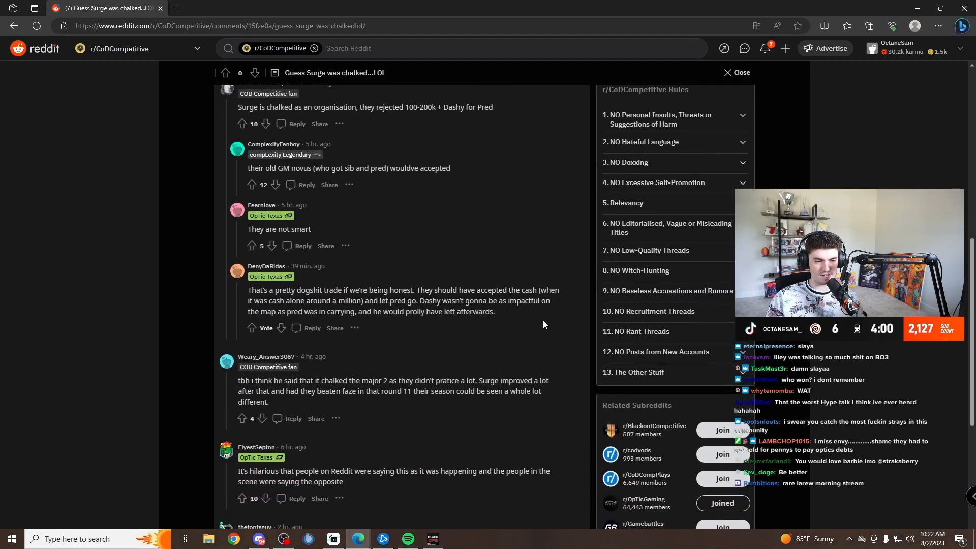